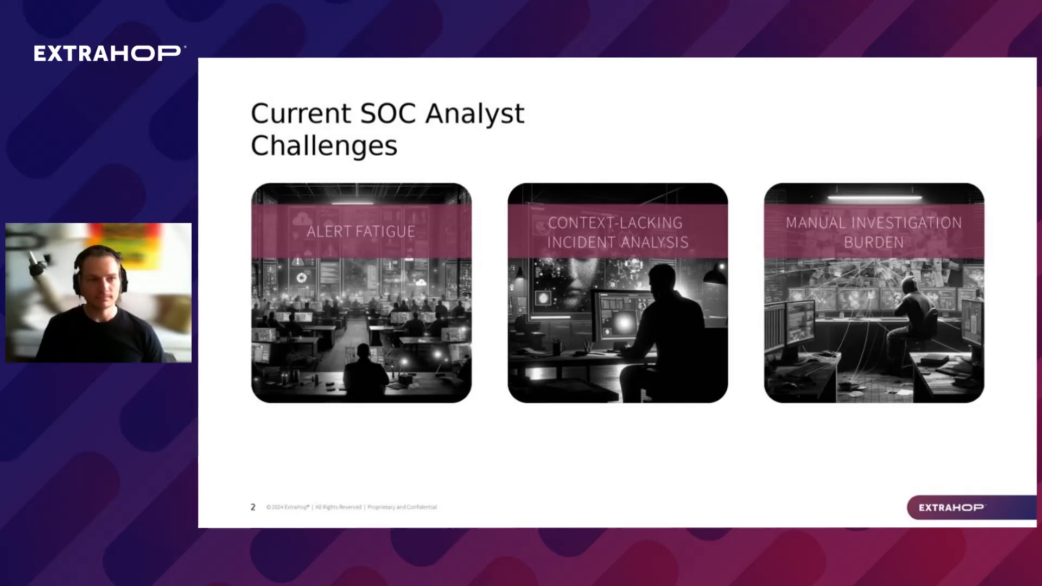
Switch to the RevealX browser tab showing the Overview / Security dashboard.
{"action": "key", "text": "right"}
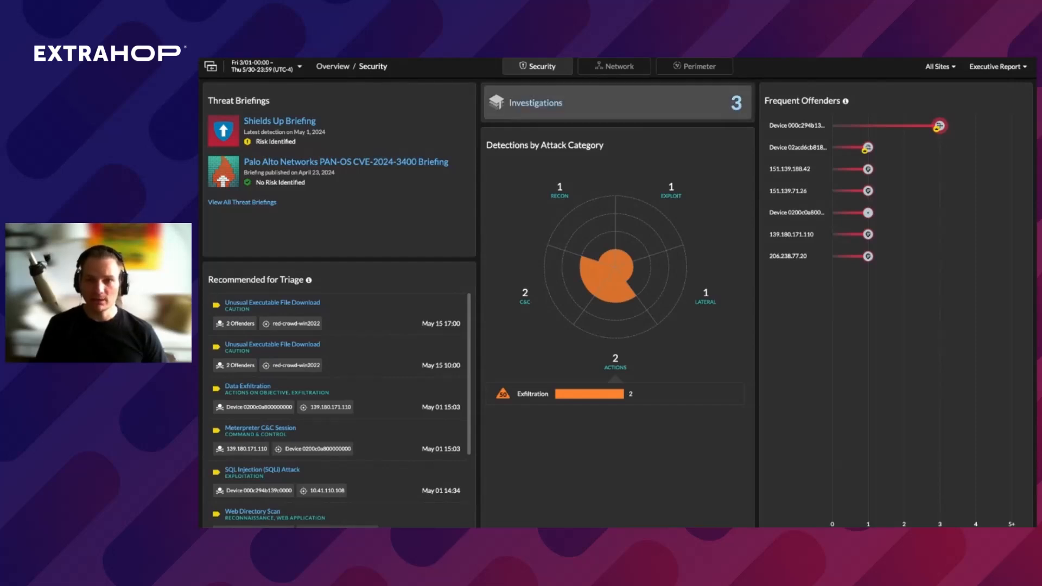
Open Detections > Investigations from the Investigations tile on the Security overview.
{"action": "left_click", "coordinate": [535, 102]}
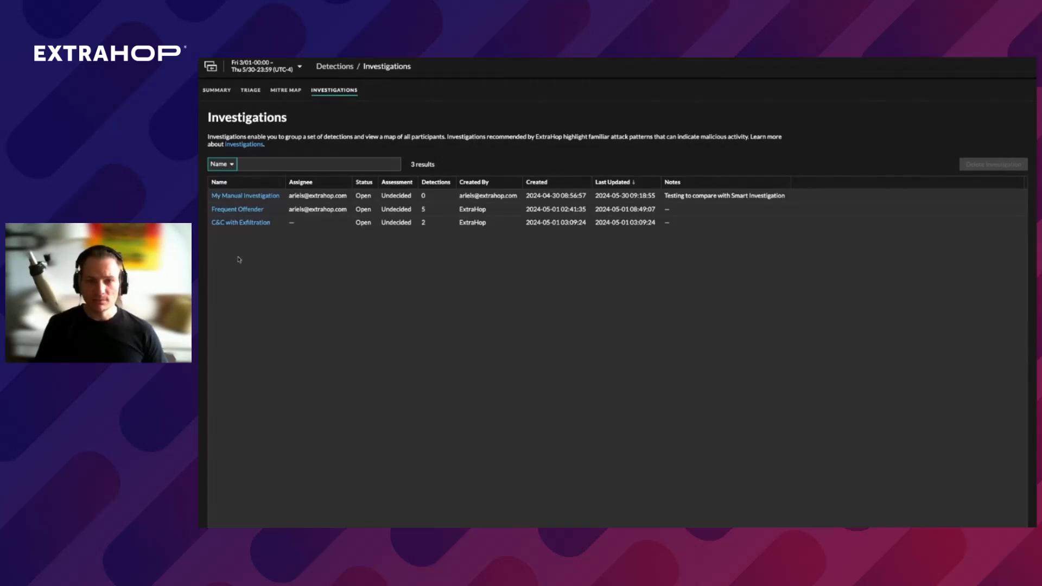
Open the Frequent Offender investigation from the Investigations table.
{"action": "left_click", "coordinate": [237, 209]}
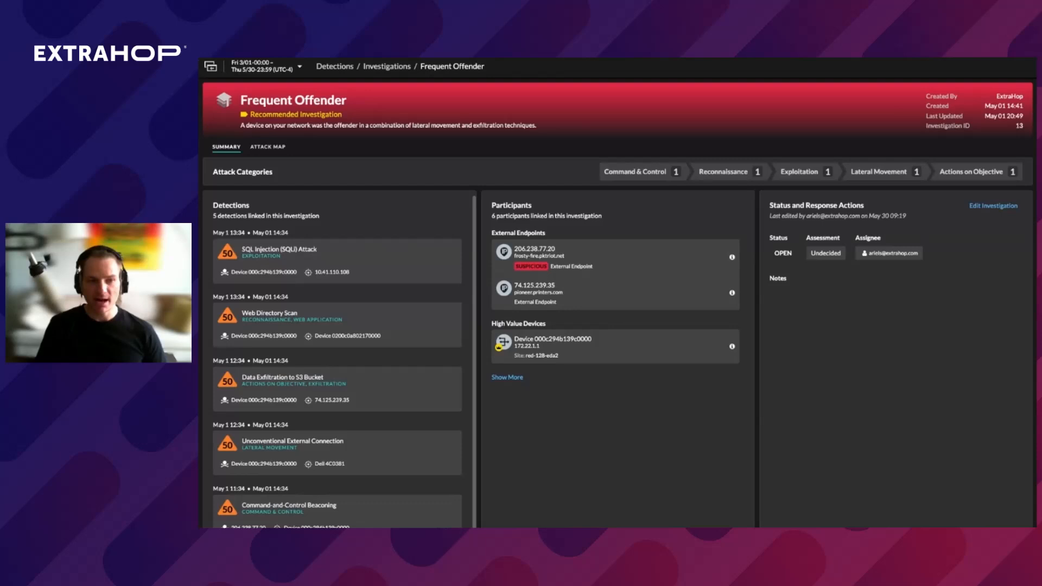
Show all participants, select Command-and-Control Beaconing on the Attack Map, and return to Summary.
{"action": "left_click", "coordinate": [506, 377]}
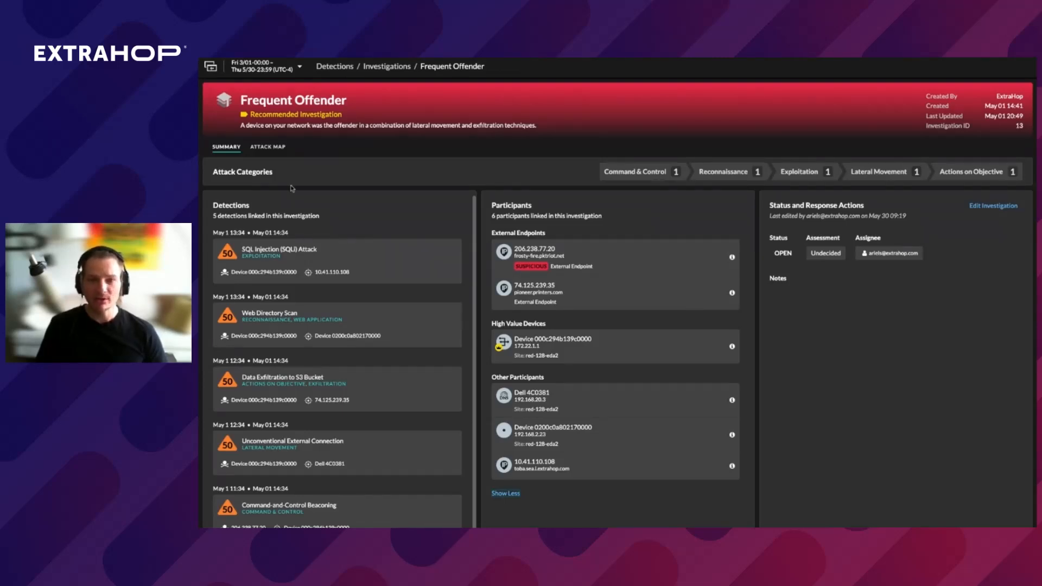
{"action": "left_click", "coordinate": [267, 147]}
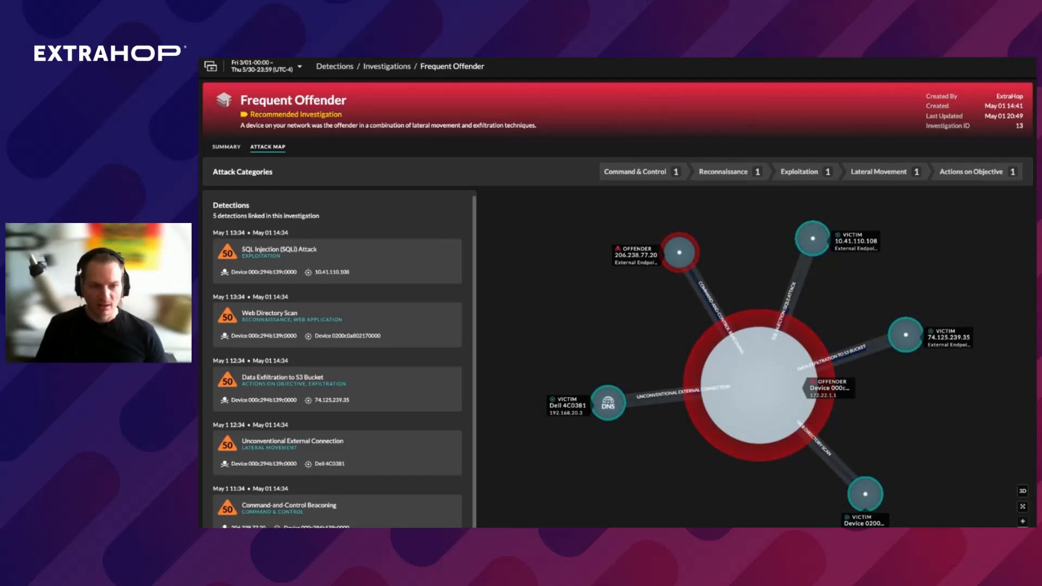
{"action": "left_click", "coordinate": [335, 261]}
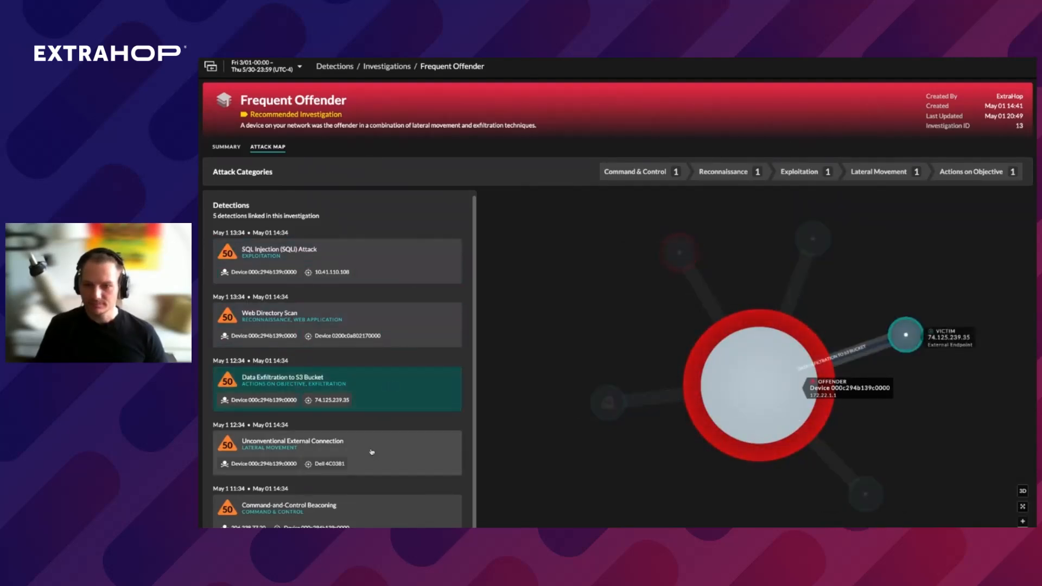
{"action": "left_click", "coordinate": [226, 147]}
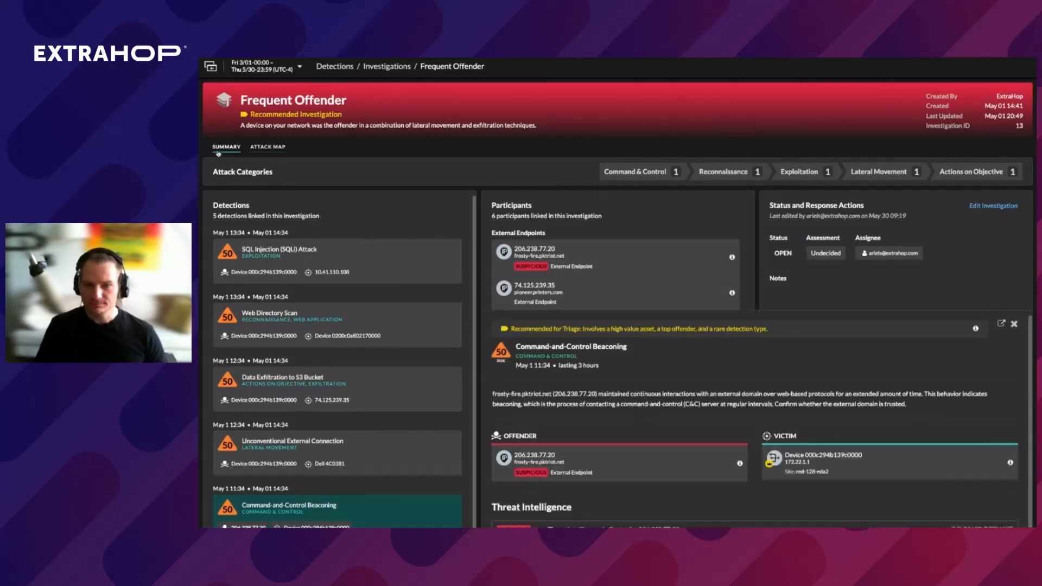
View the Data Exfiltration to S3 Bucket detection, reopen Beaconing details, then close them.
{"action": "scroll", "scroll_direction": "down", "scroll_amount": 3}
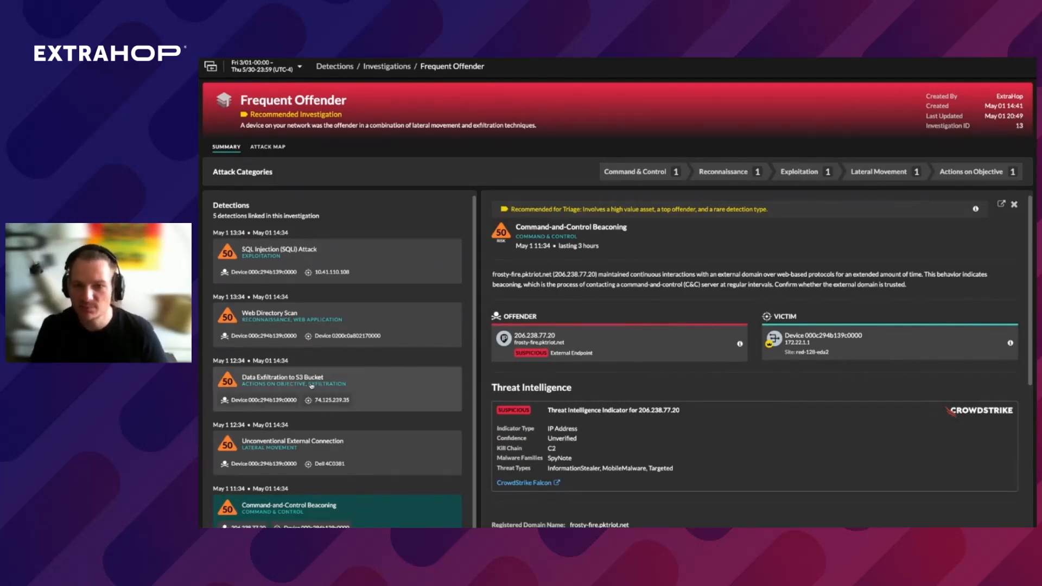
{"action": "left_click", "coordinate": [311, 385]}
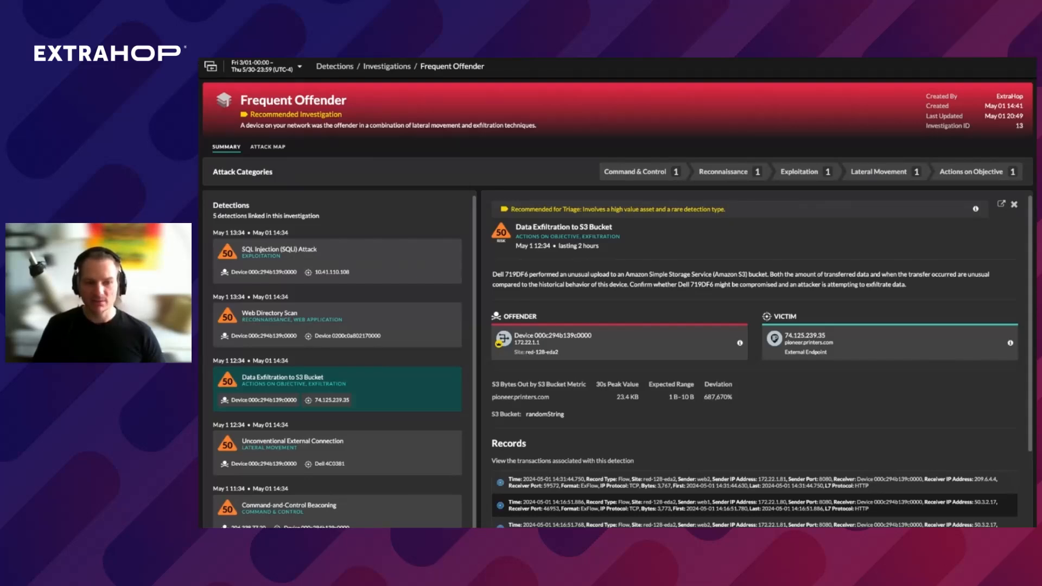
{"action": "scroll", "scroll_direction": "down", "scroll_amount": 3}
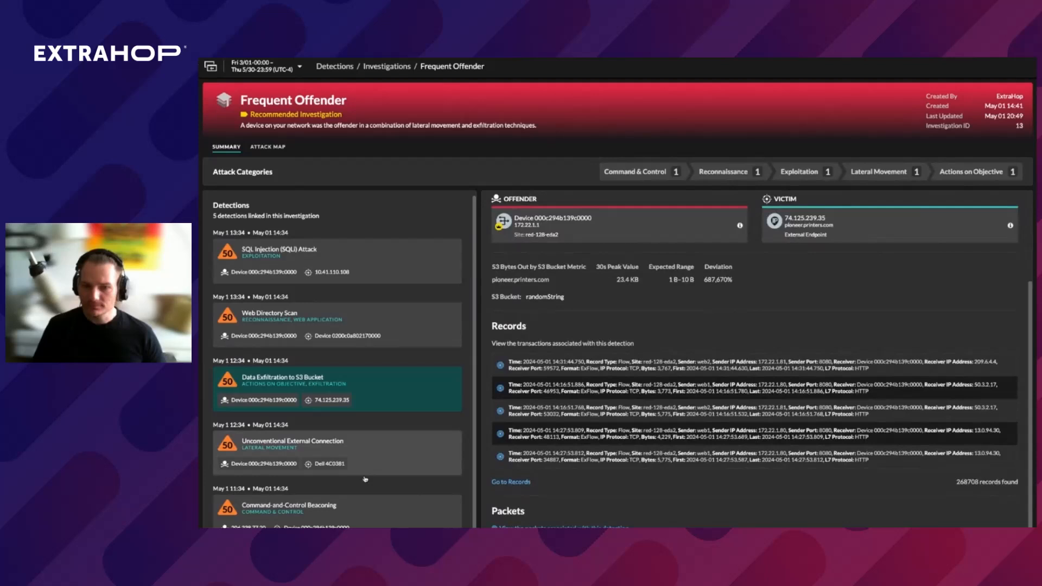
{"action": "left_click", "coordinate": [290, 508]}
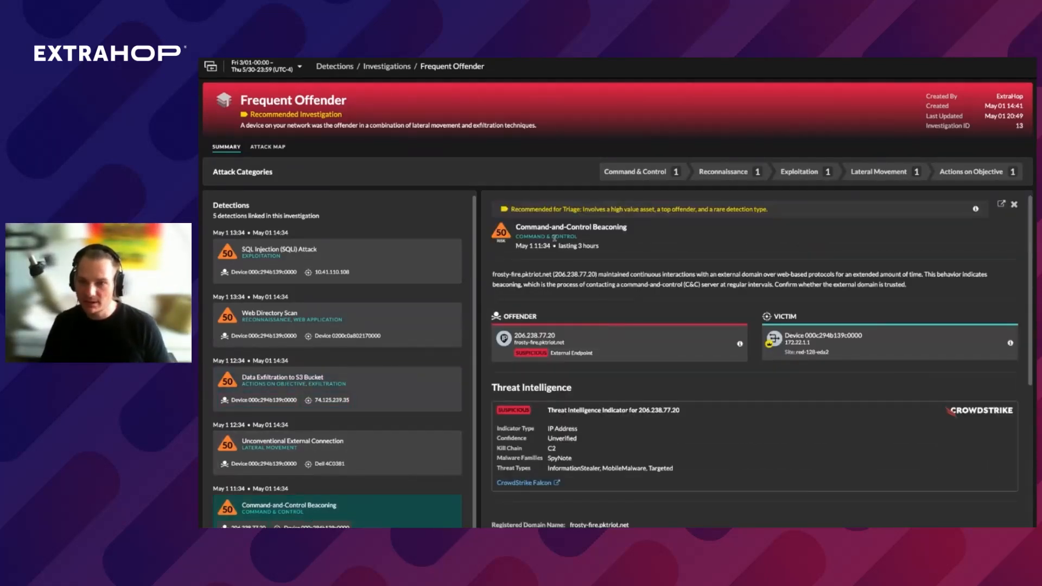
{"action": "mouse_move", "coordinate": [827, 449]}
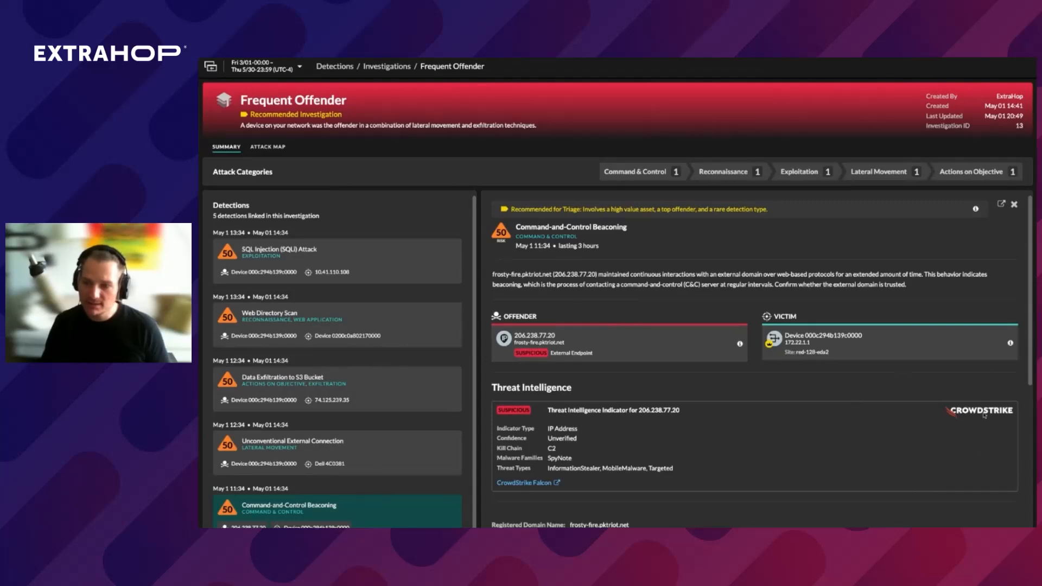
{"action": "mouse_move", "coordinate": [623, 452]}
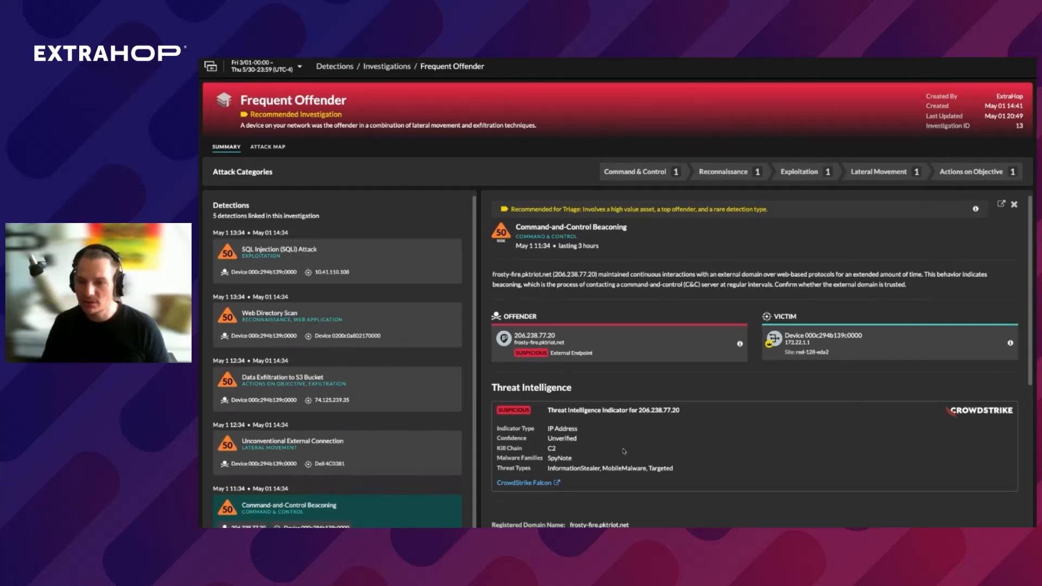
{"action": "mouse_move", "coordinate": [609, 446]}
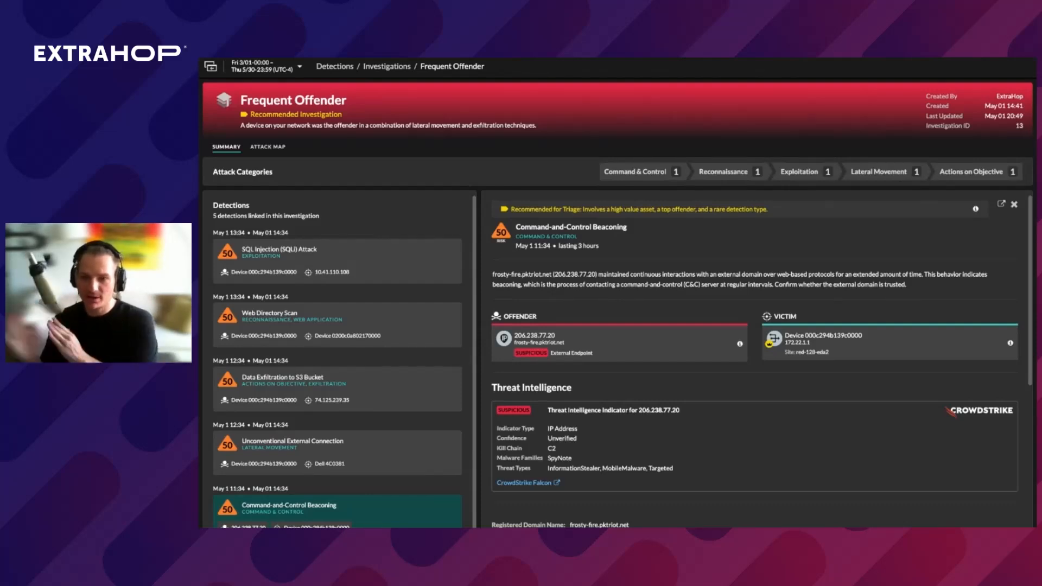
{"action": "mouse_move", "coordinate": [620, 225]}
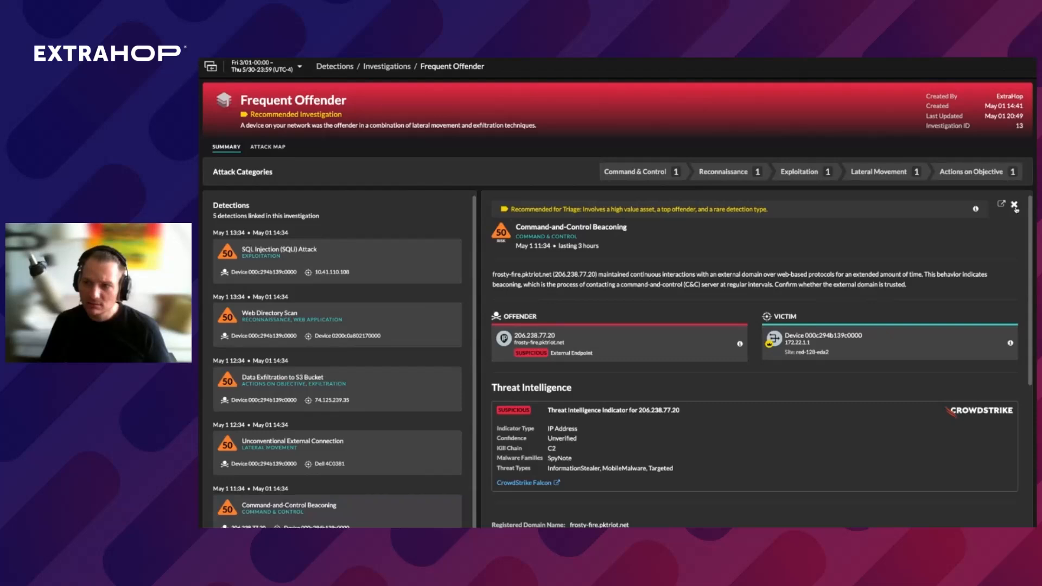
{"action": "left_click", "coordinate": [1013, 203]}
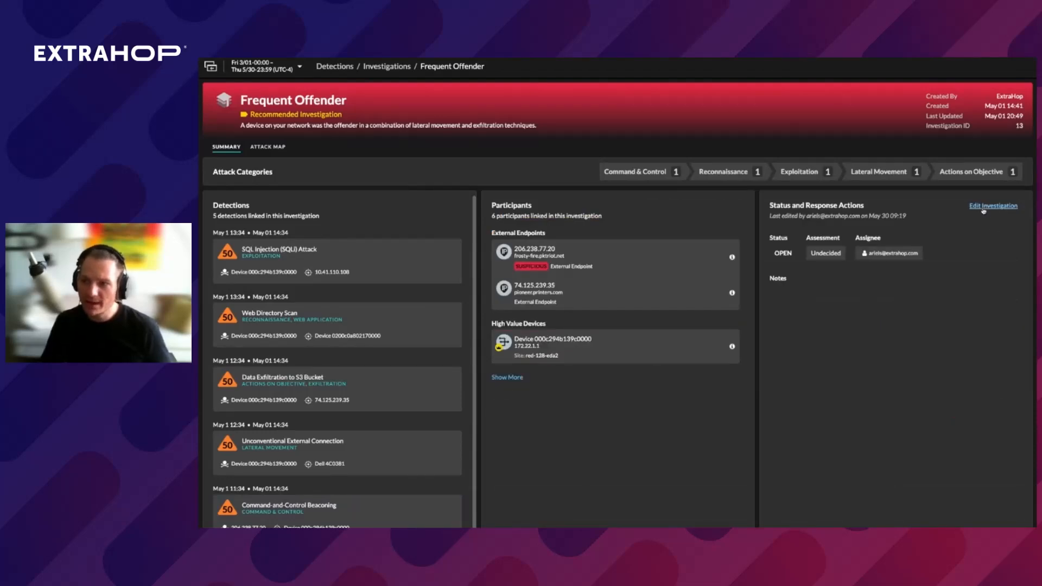
In Edit Investigation, choose status In Progress and assessment Malicious True Positive.
{"action": "left_click", "coordinate": [993, 206]}
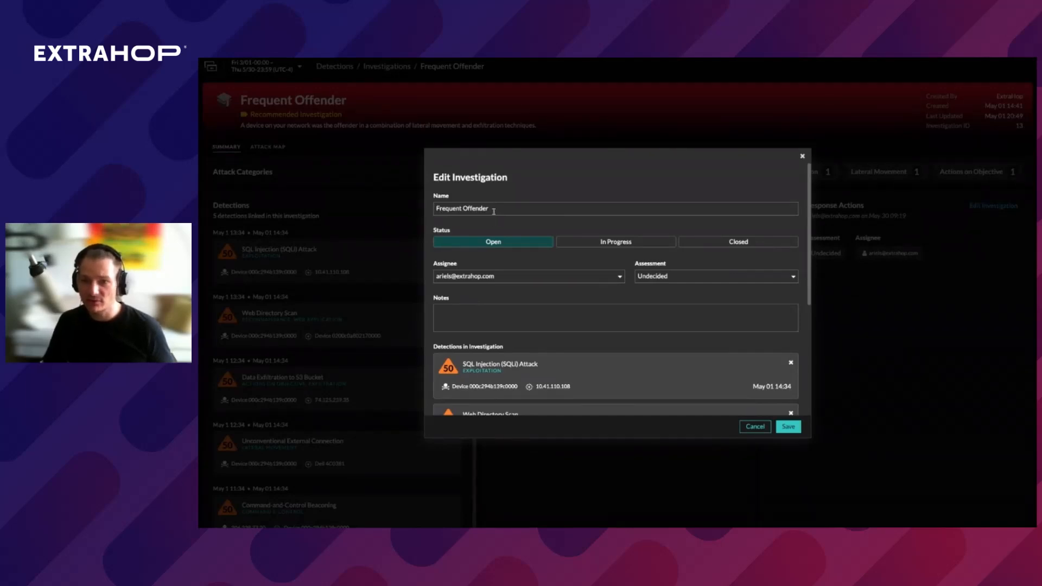
{"action": "left_click", "coordinate": [616, 242]}
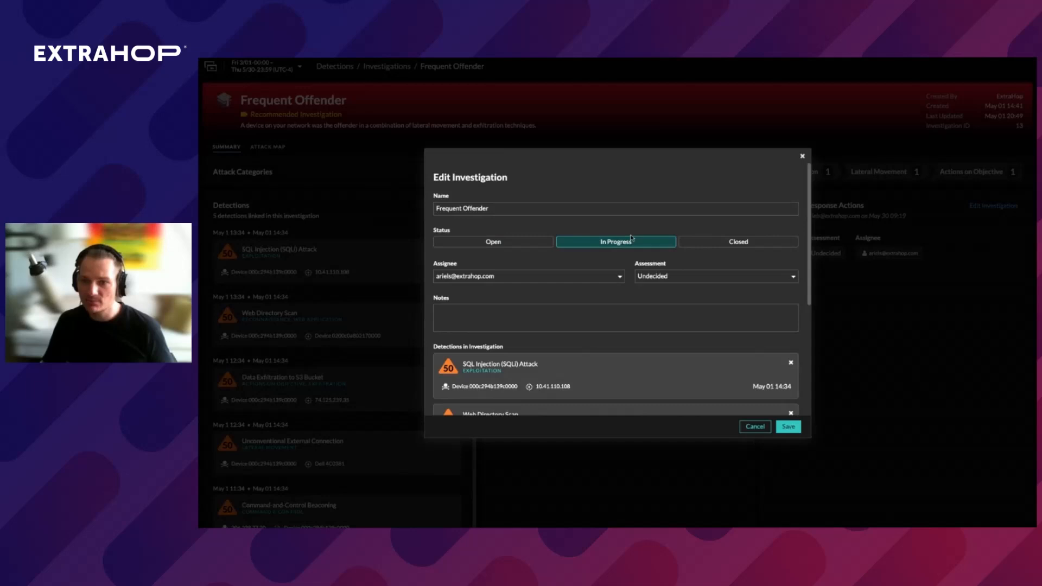
{"action": "left_click", "coordinate": [528, 277]}
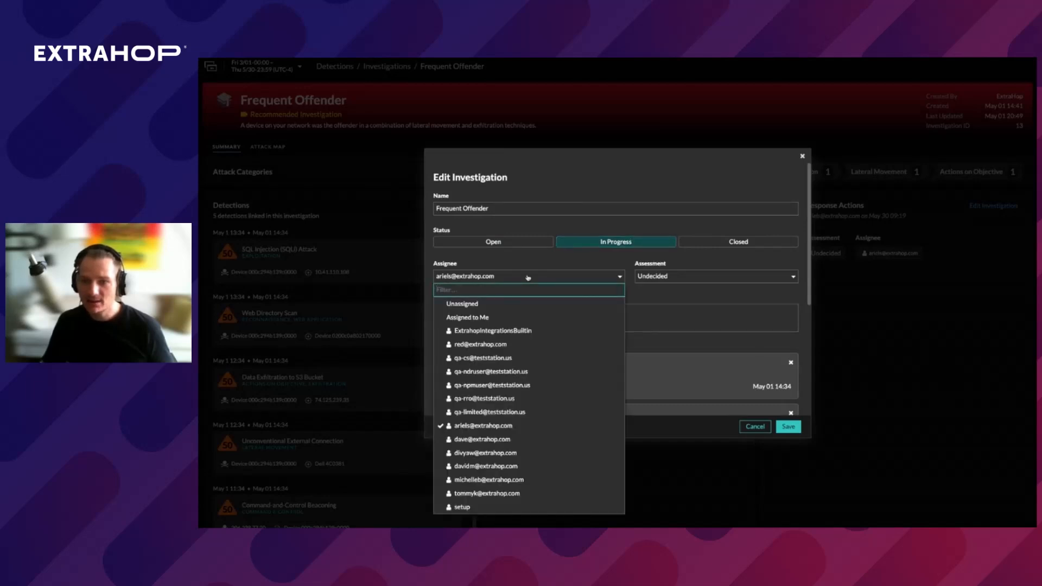
{"action": "left_click", "coordinate": [482, 426]}
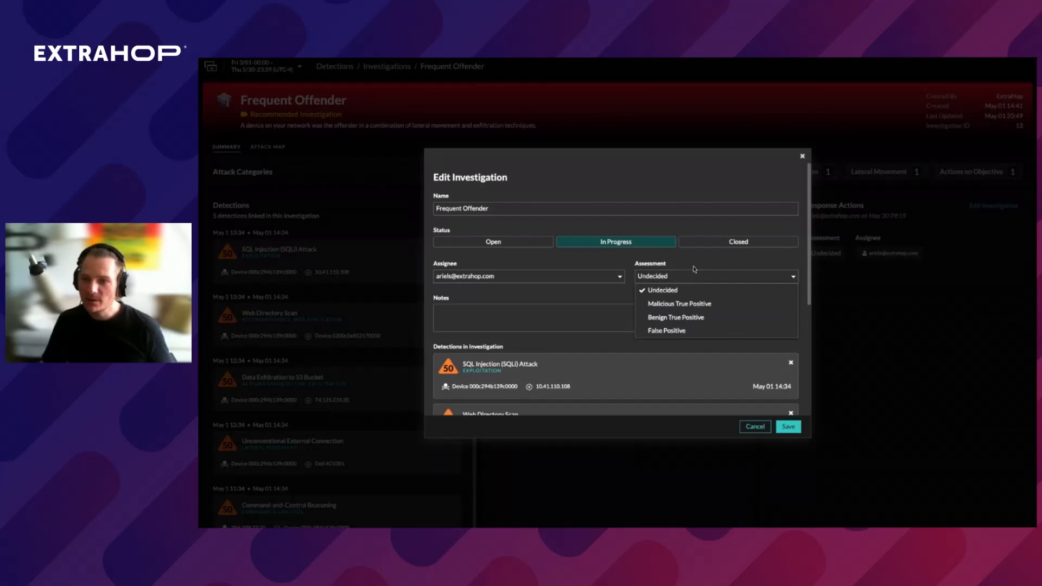
{"action": "left_click", "coordinate": [679, 303]}
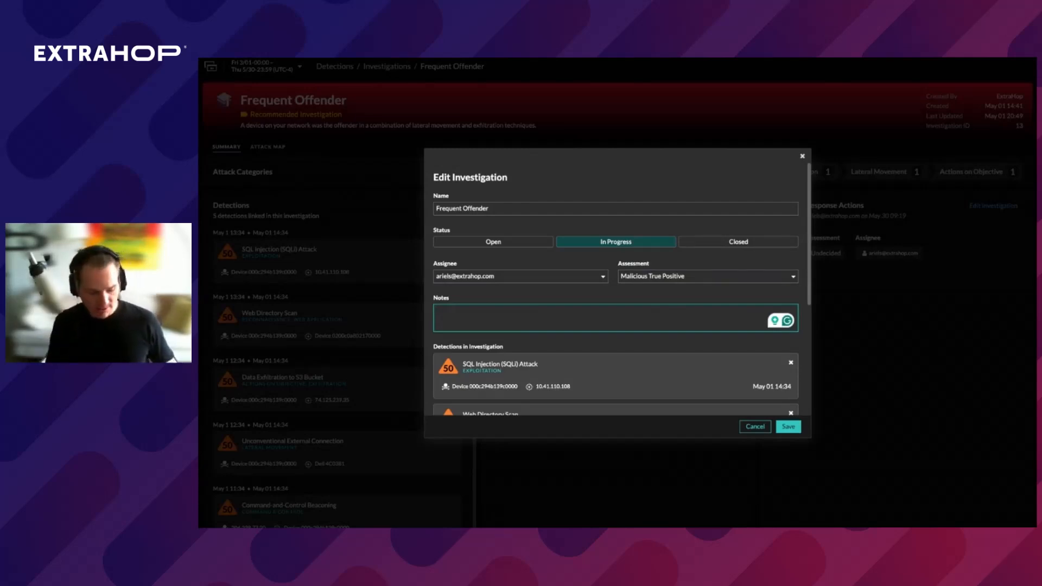
Add the note 'CrowdStrike TI Enrichment' and save the investigation.
{"action": "type", "text": "CrowdStrike TI Enrichm"}
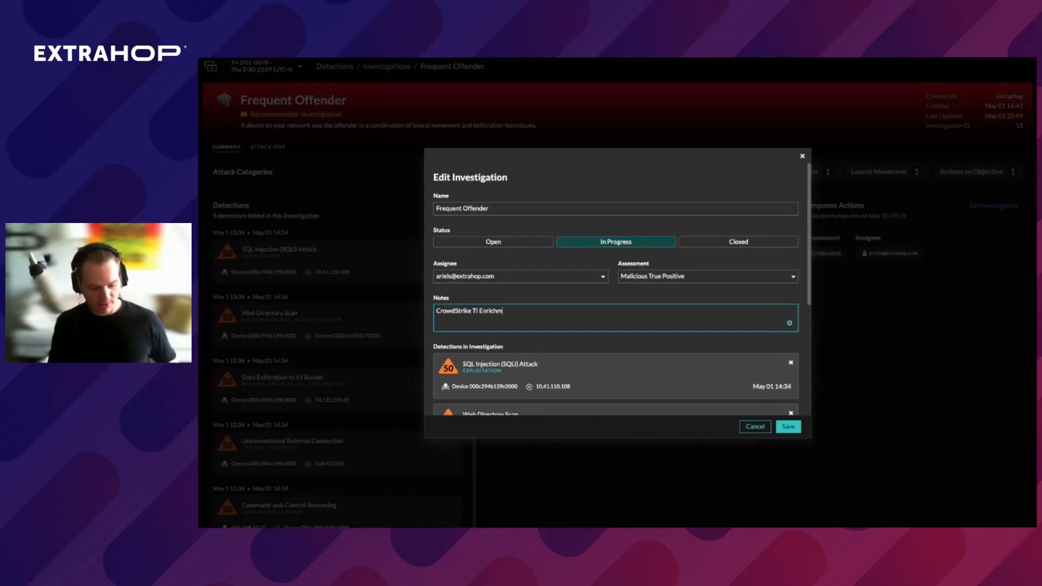
{"action": "type", "text": "ne"}
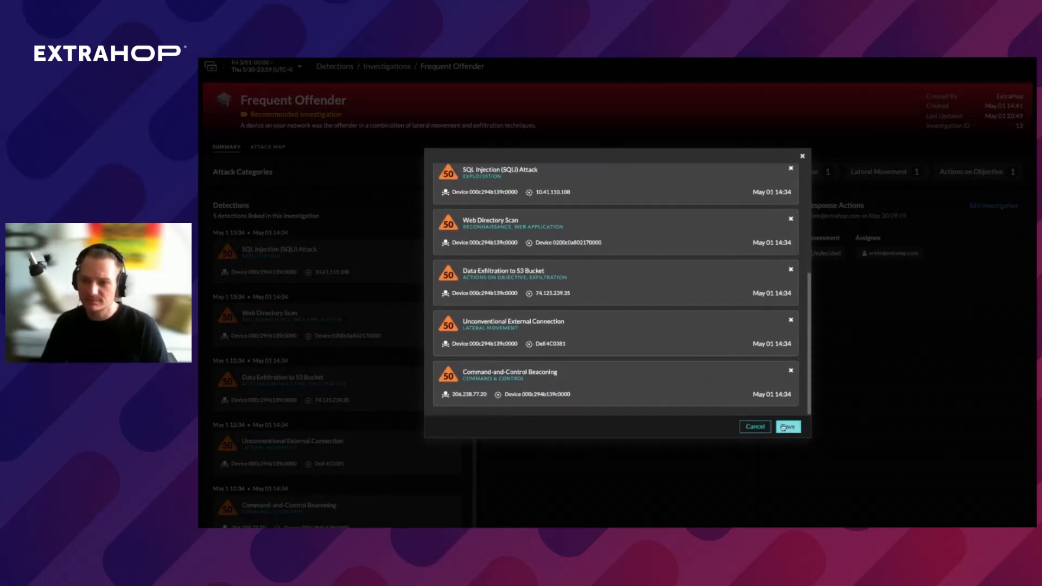
{"action": "left_click", "coordinate": [789, 426]}
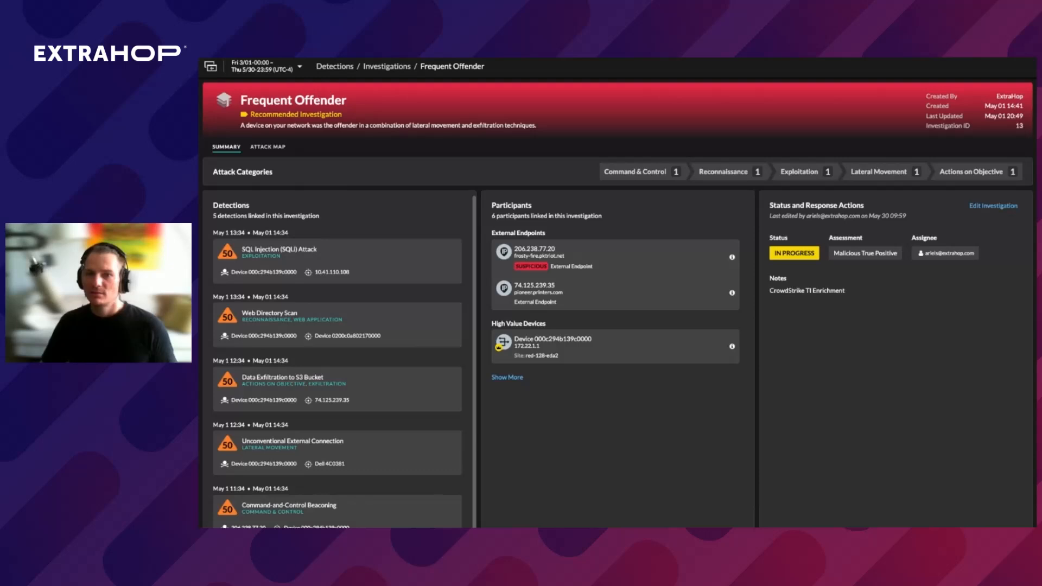